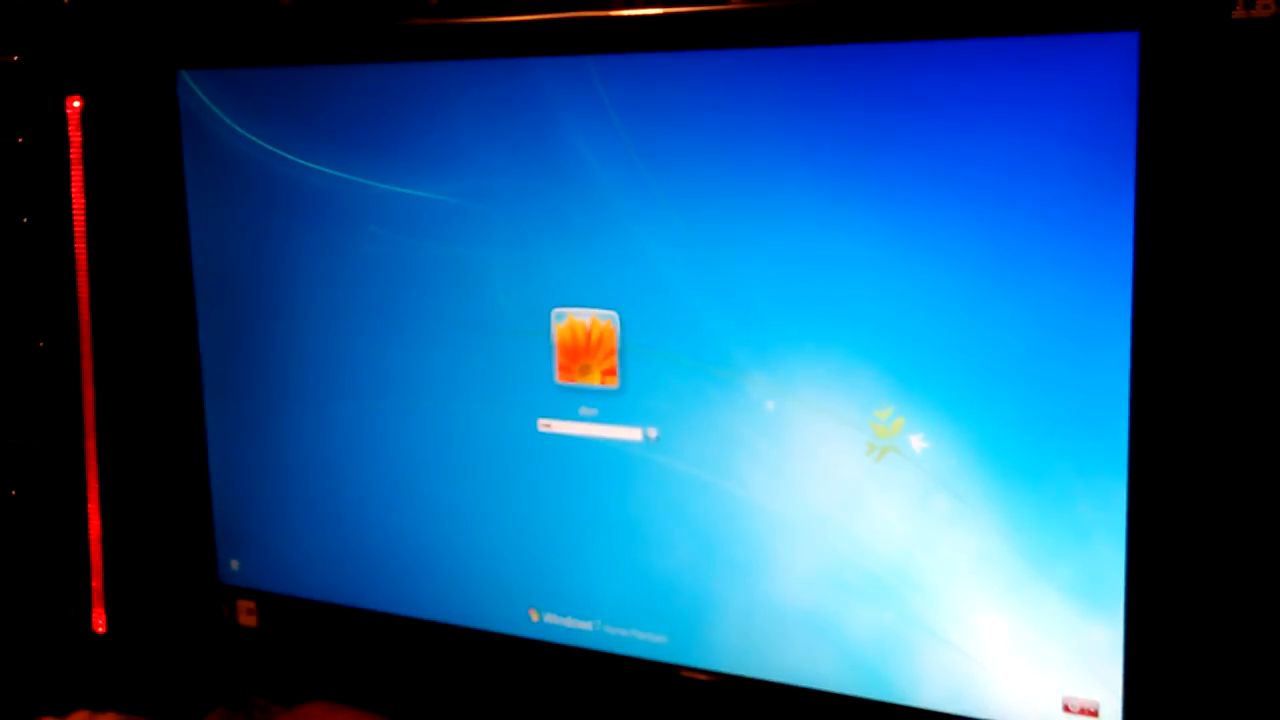
{"action": "type", "text": "password"}
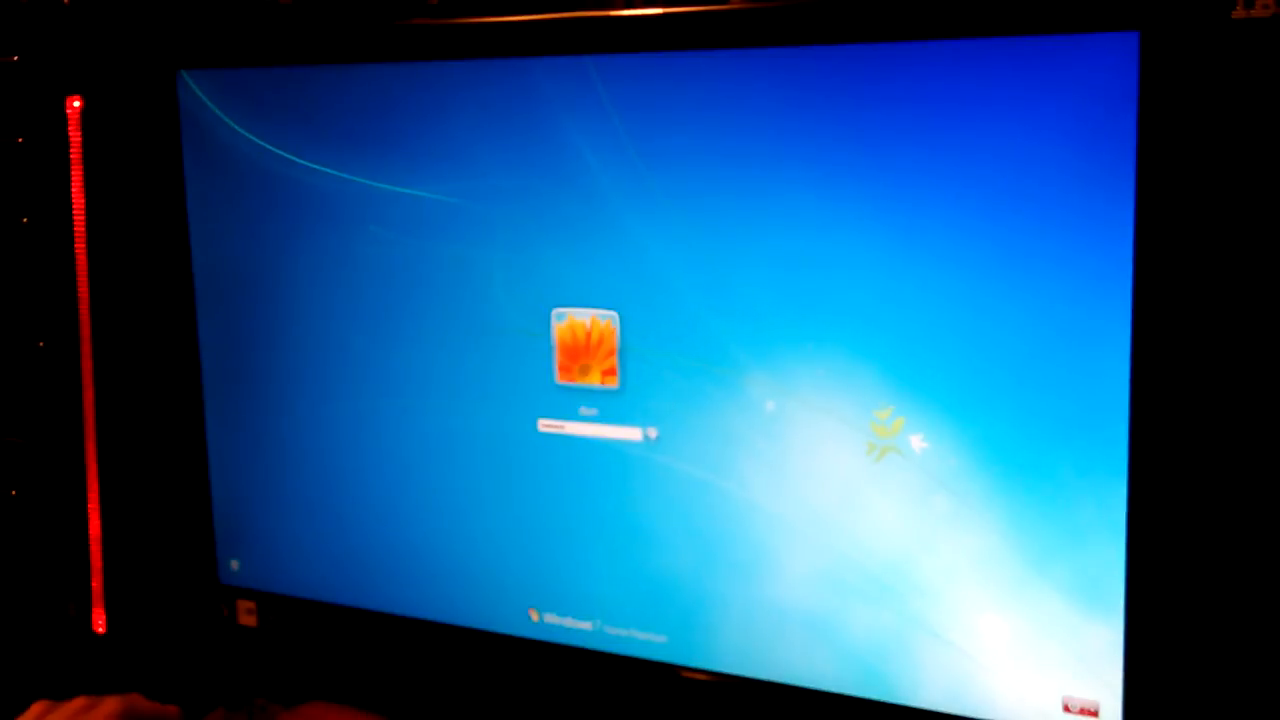